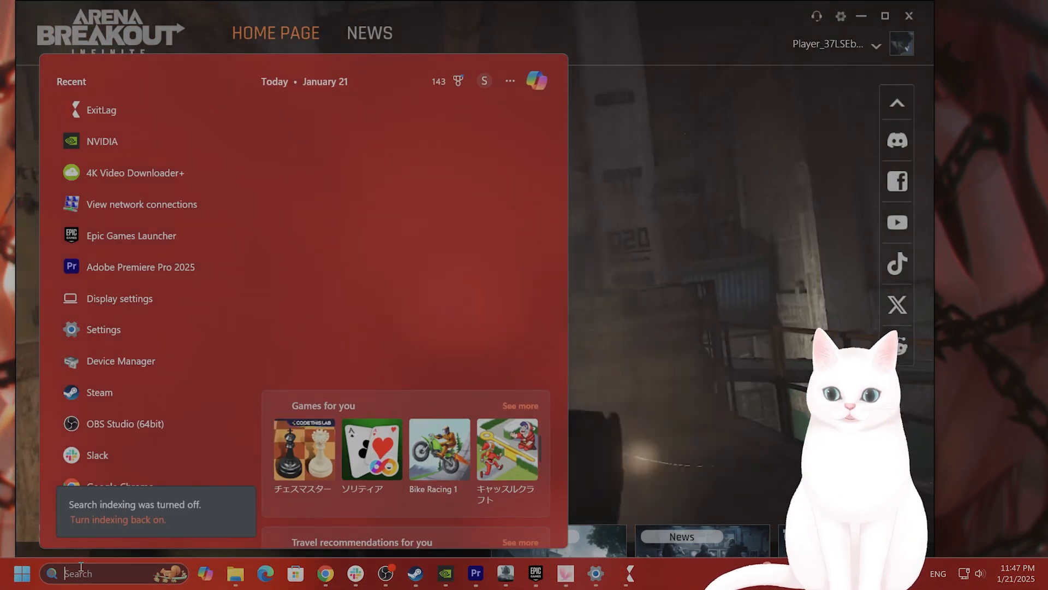
Launch the NVIDIA App to view the installed GeForce Game Ready Driver 566.36 status
click(102, 141)
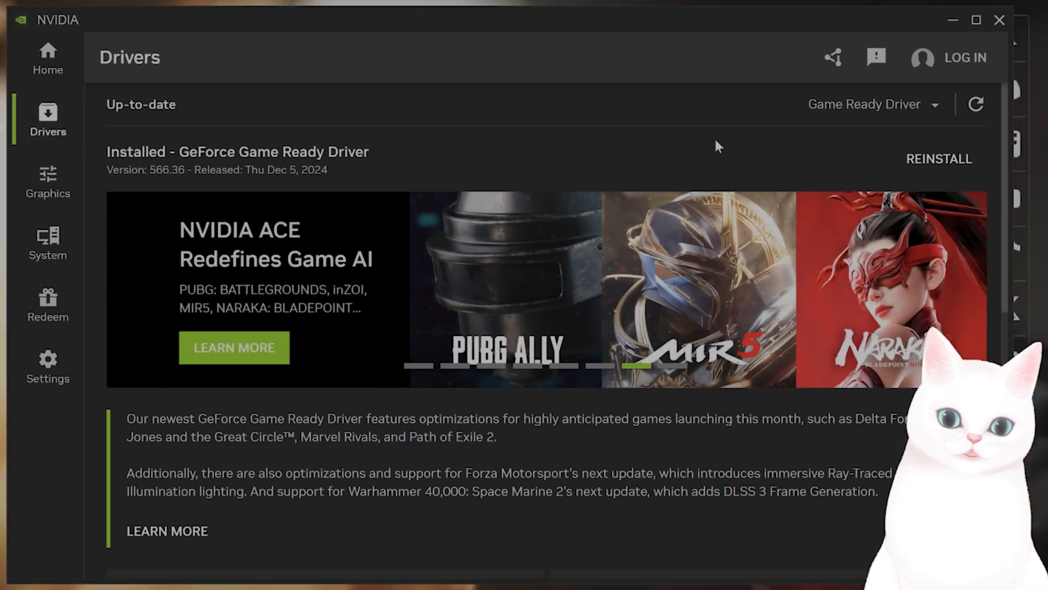
mouse_move(716, 231)
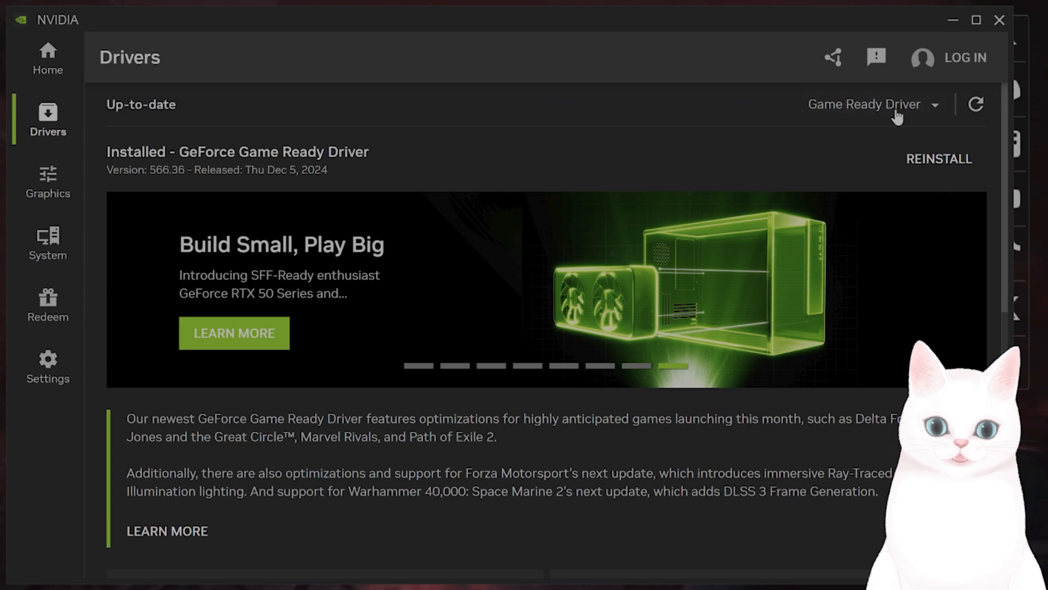
mouse_move(947, 58)
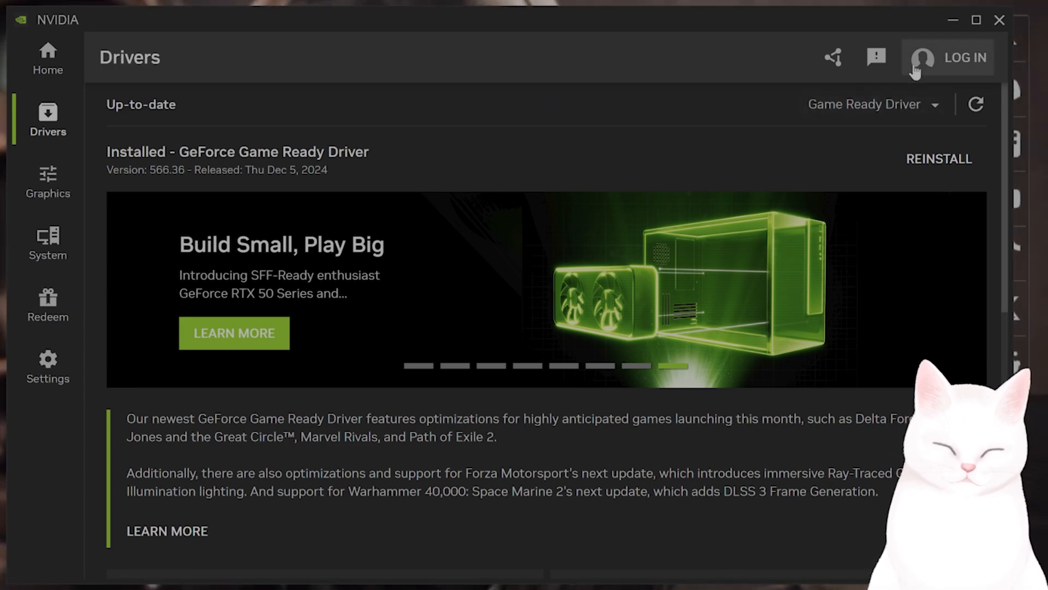
mouse_move(951, 25)
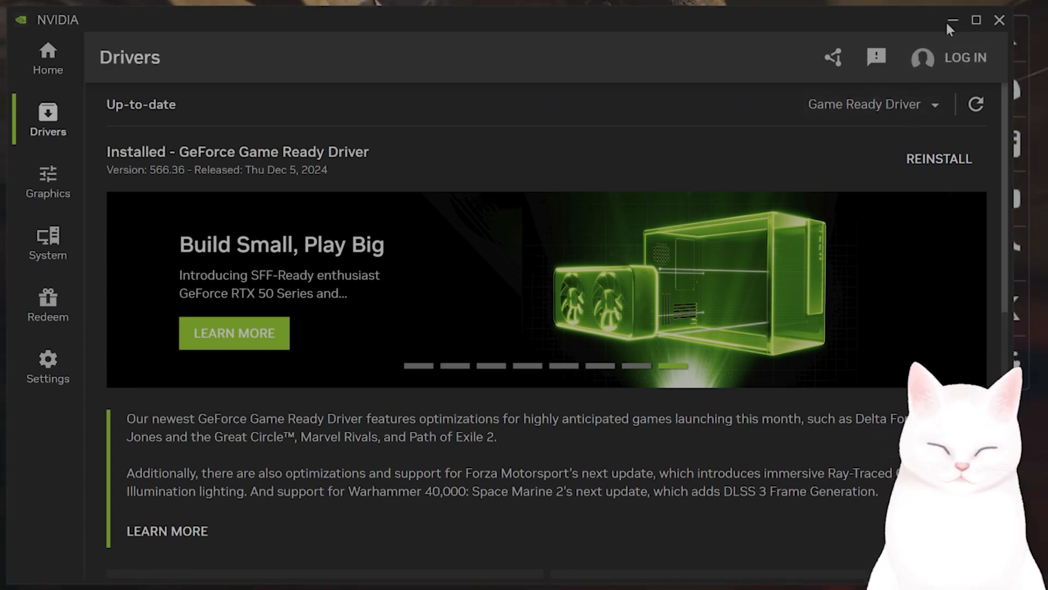
mouse_move(952, 20)
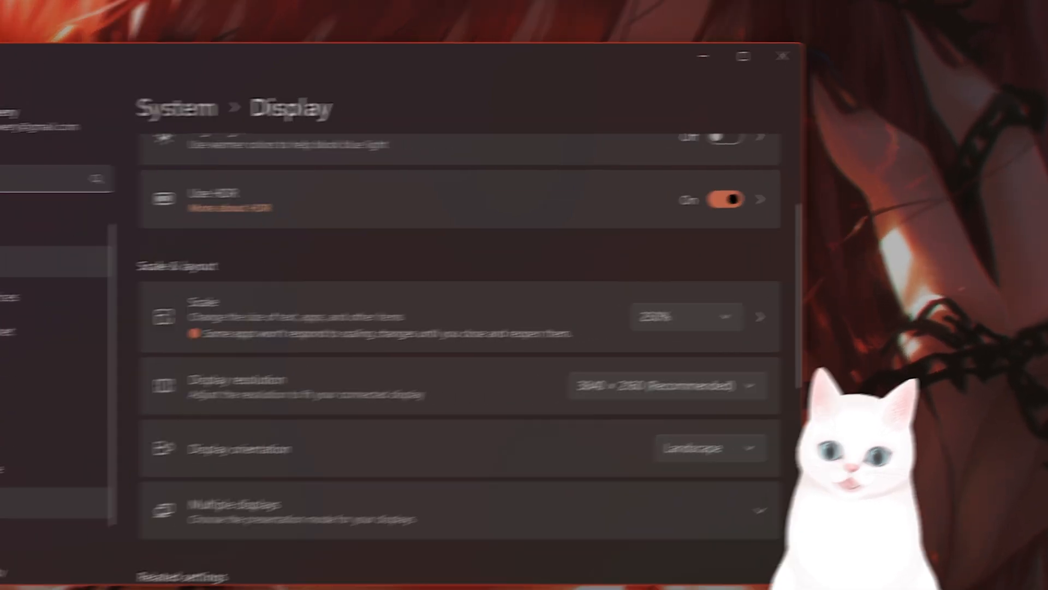
View Gaming > Game Bar with controller access Off, then search 'vir' from the taskbar
click(143, 462)
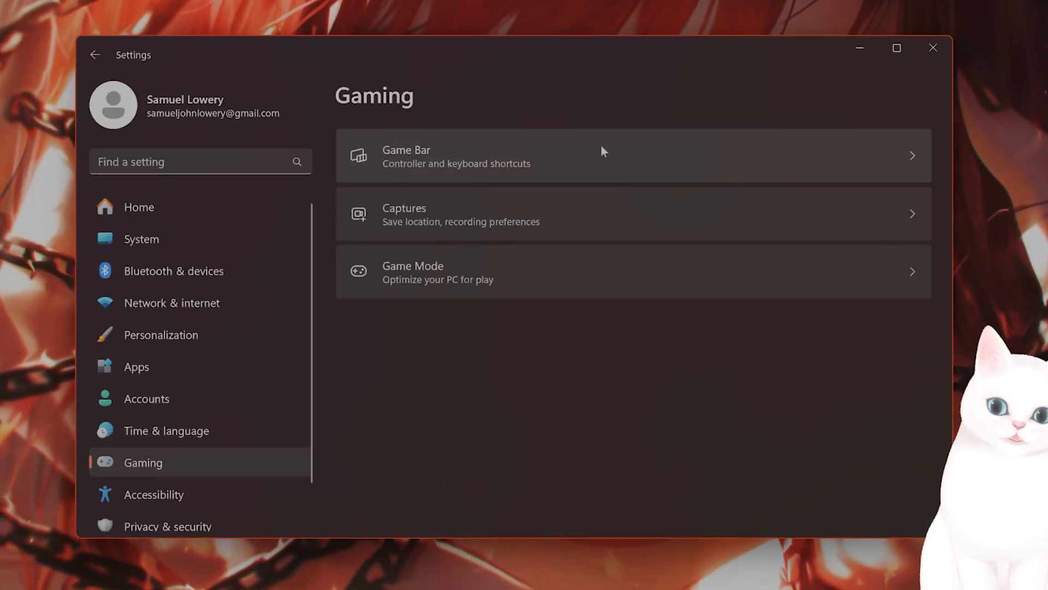
click(602, 156)
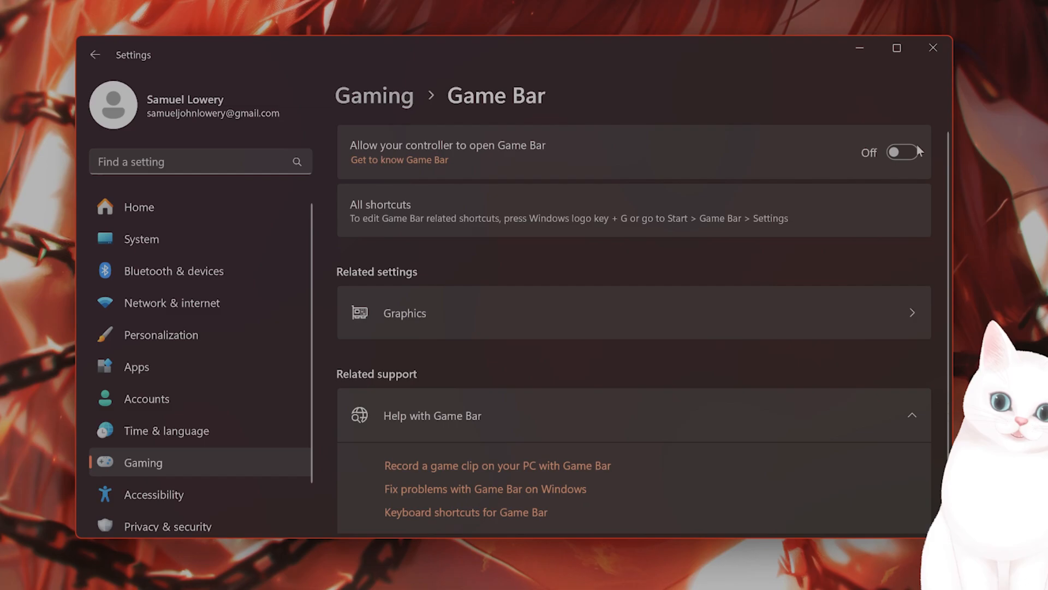
text(vir)
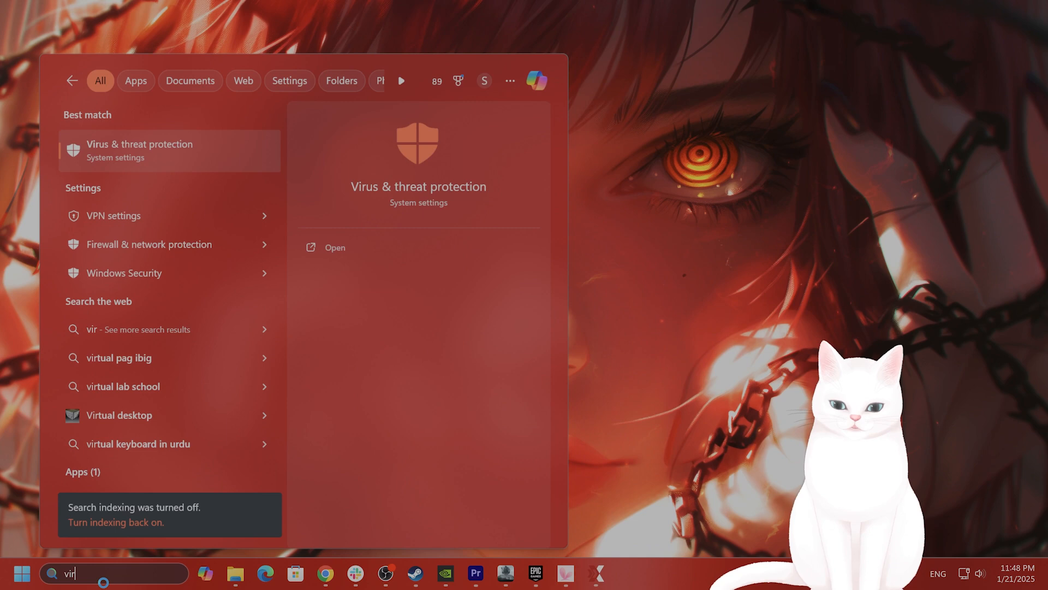
Review Virus & threat protection's Manage settings showing Real-time protection on, then close Windows Security
click(334, 248)
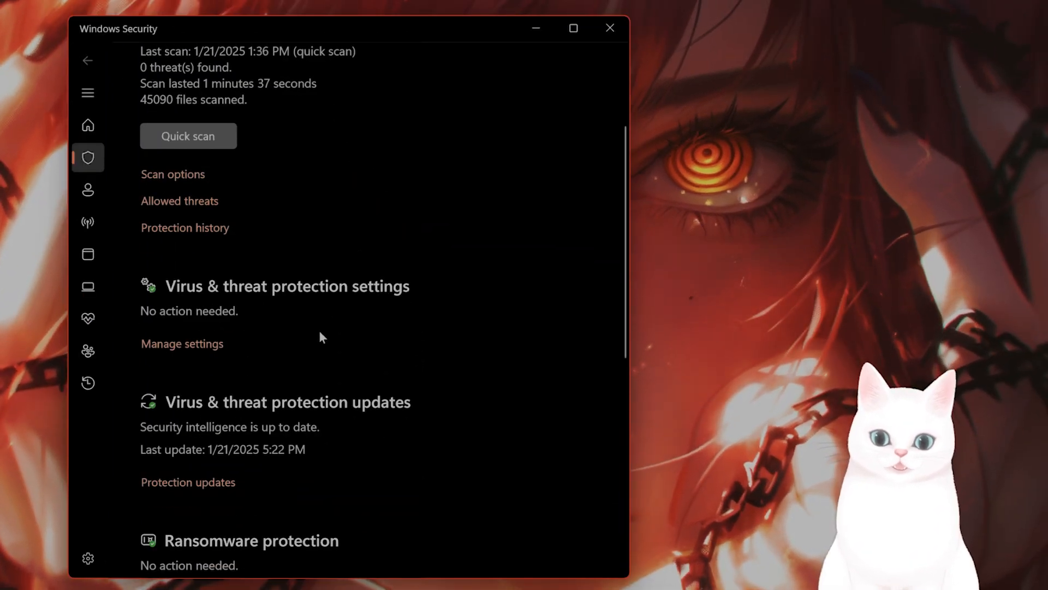
scroll(down, 3)
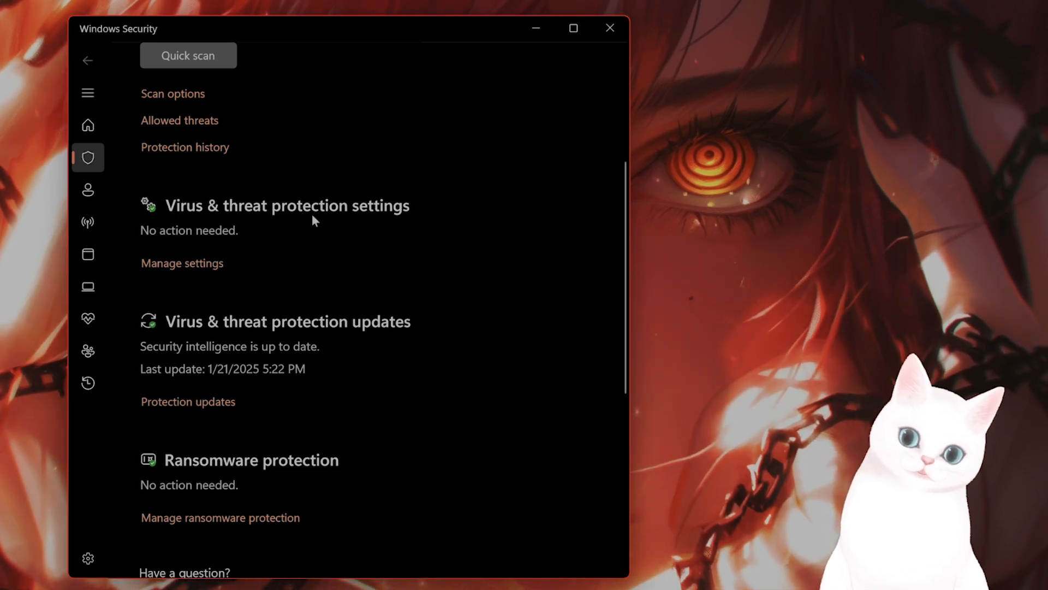
click(182, 262)
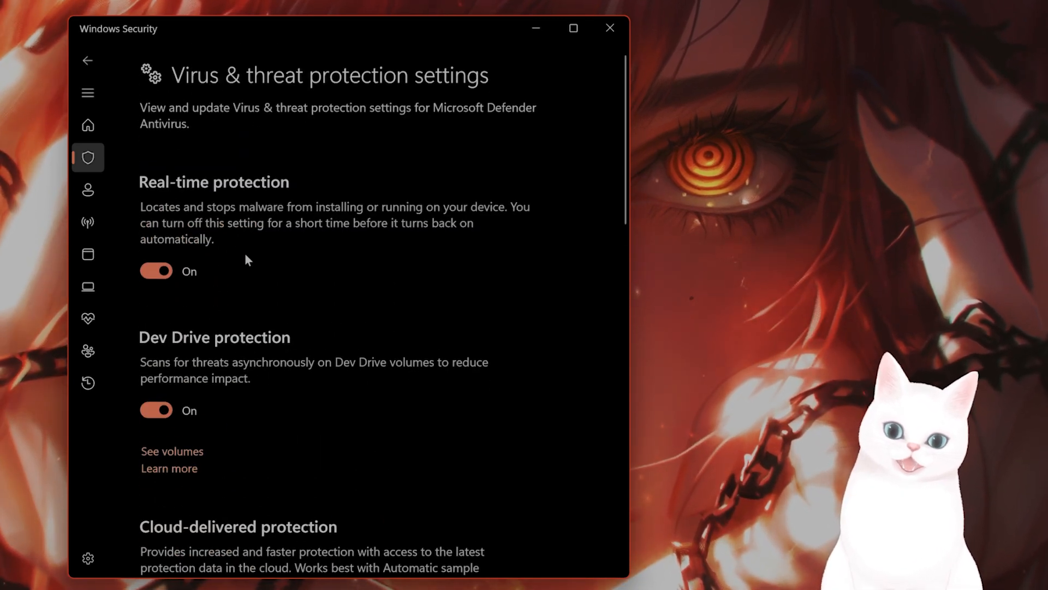
mouse_move(291, 230)
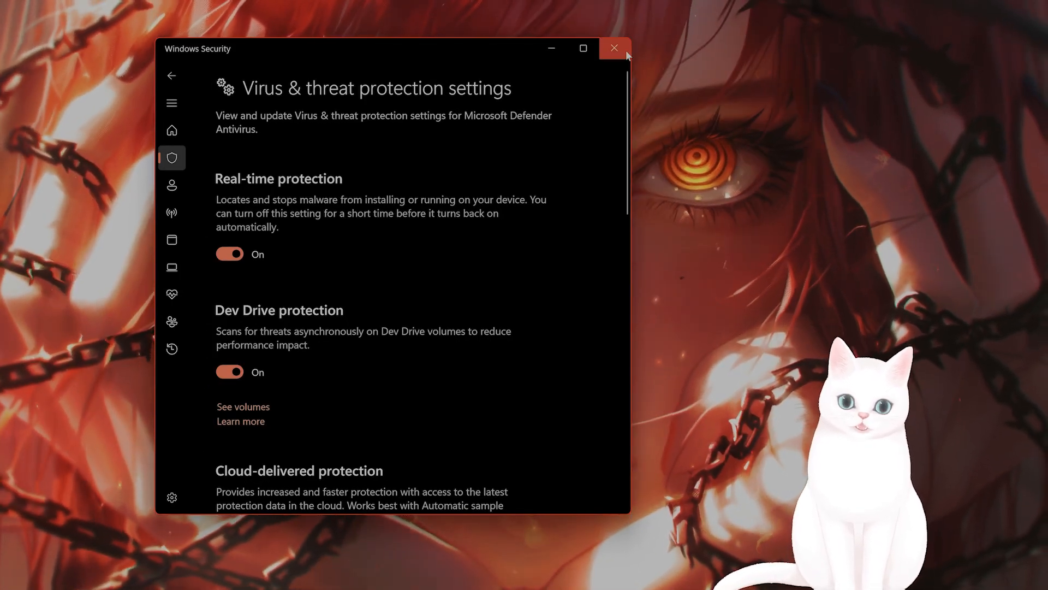
click(613, 48)
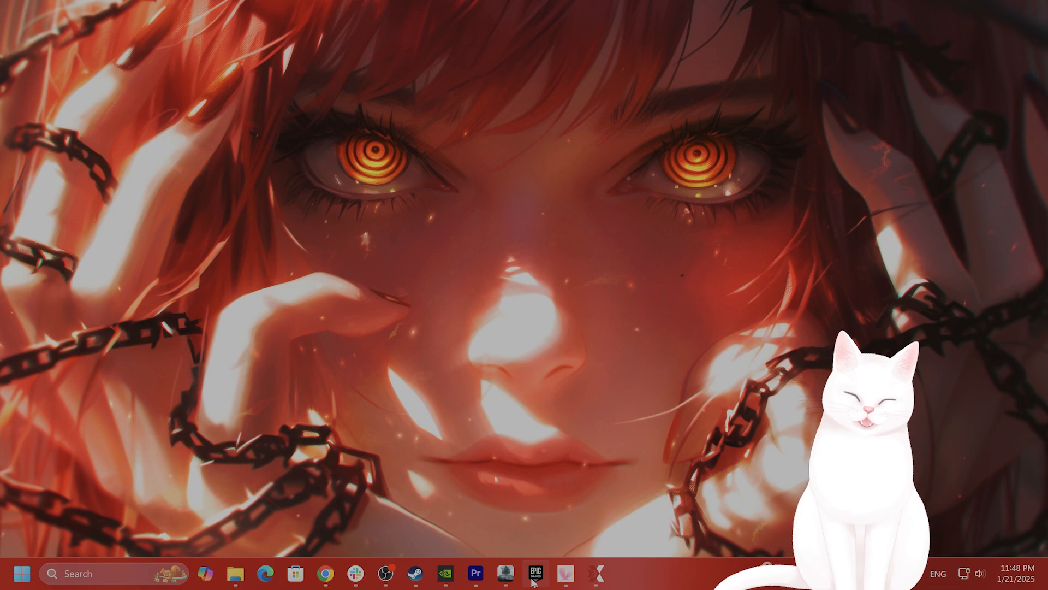
Run the launcher's Check update, confirming version 2.1.0.898 is latest, and reopen its settings menu
click(504, 574)
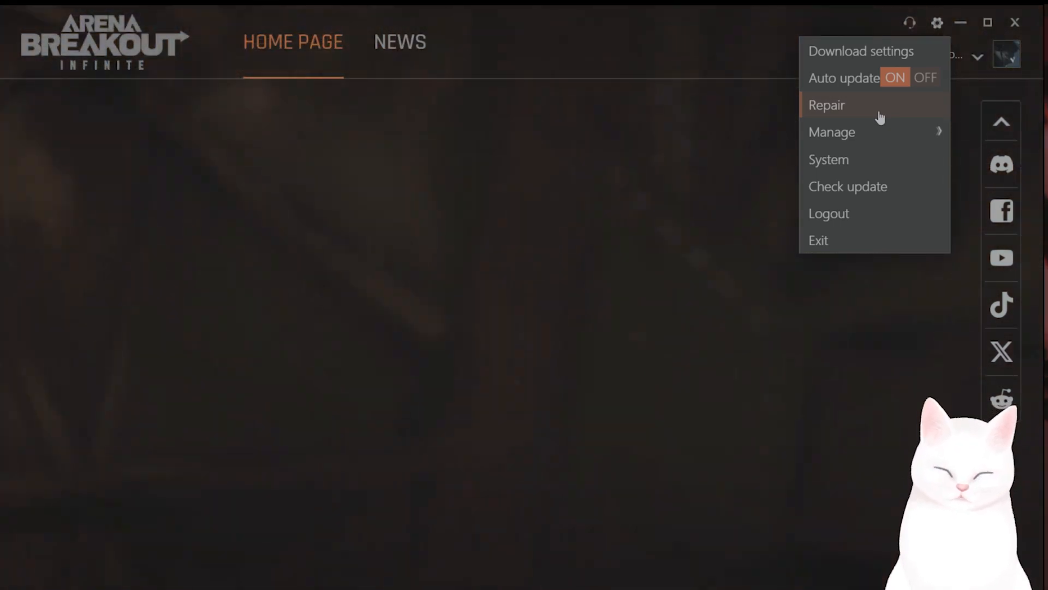
mouse_move(877, 198)
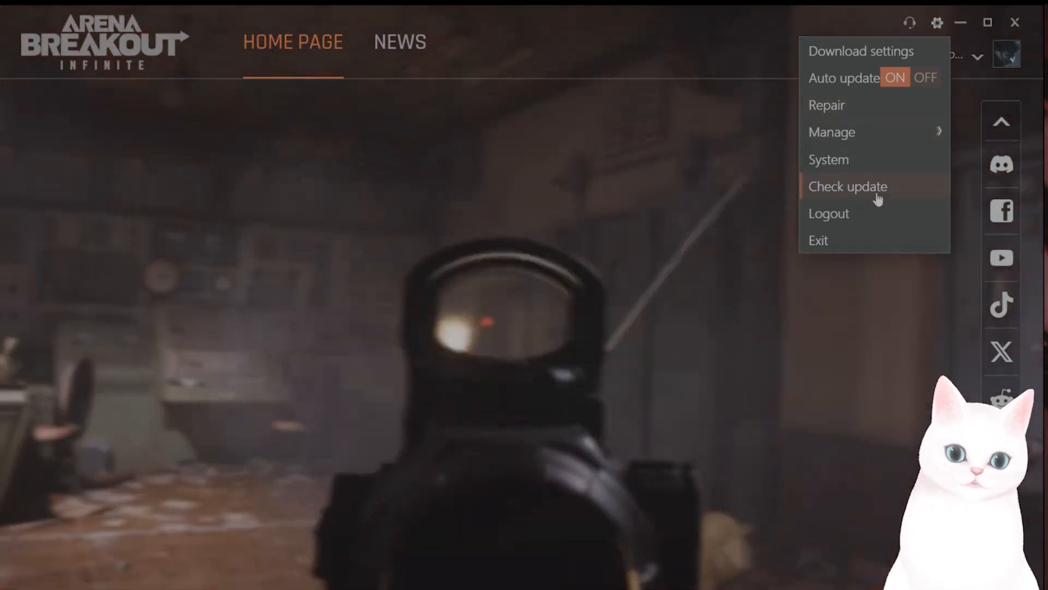
click(847, 186)
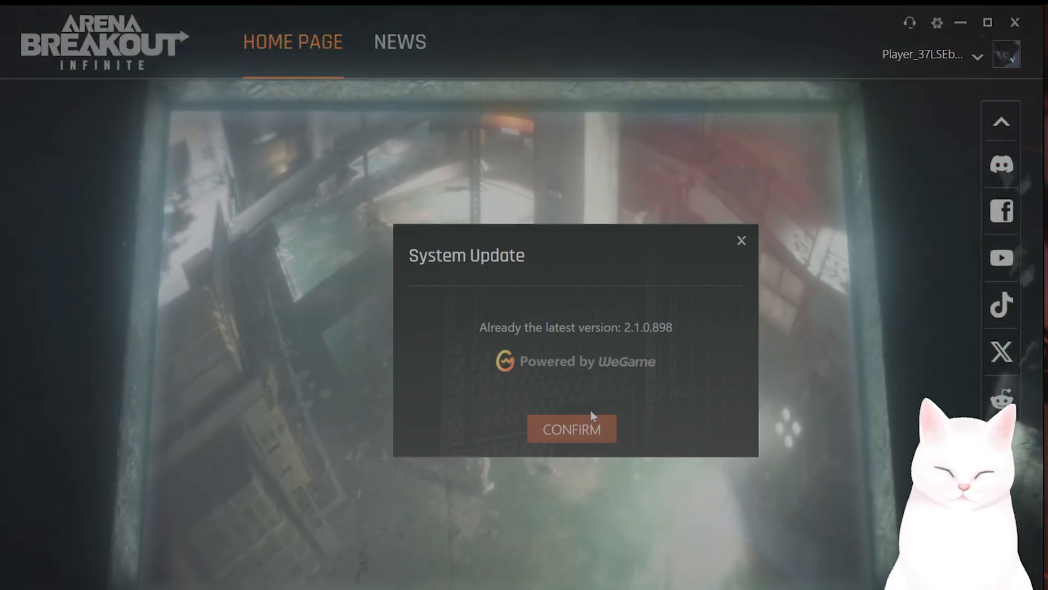
click(571, 428)
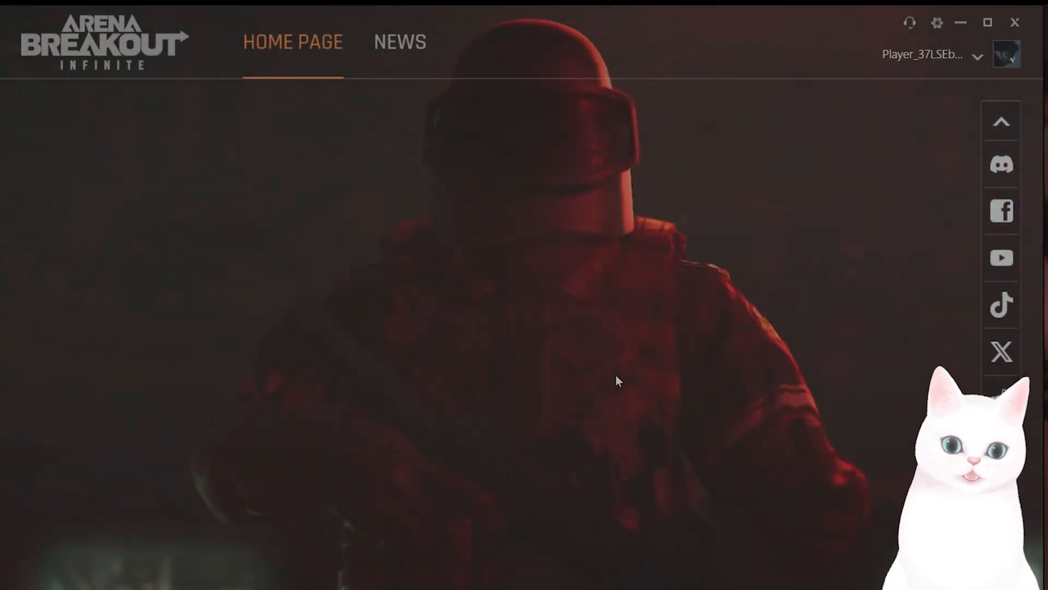
click(937, 22)
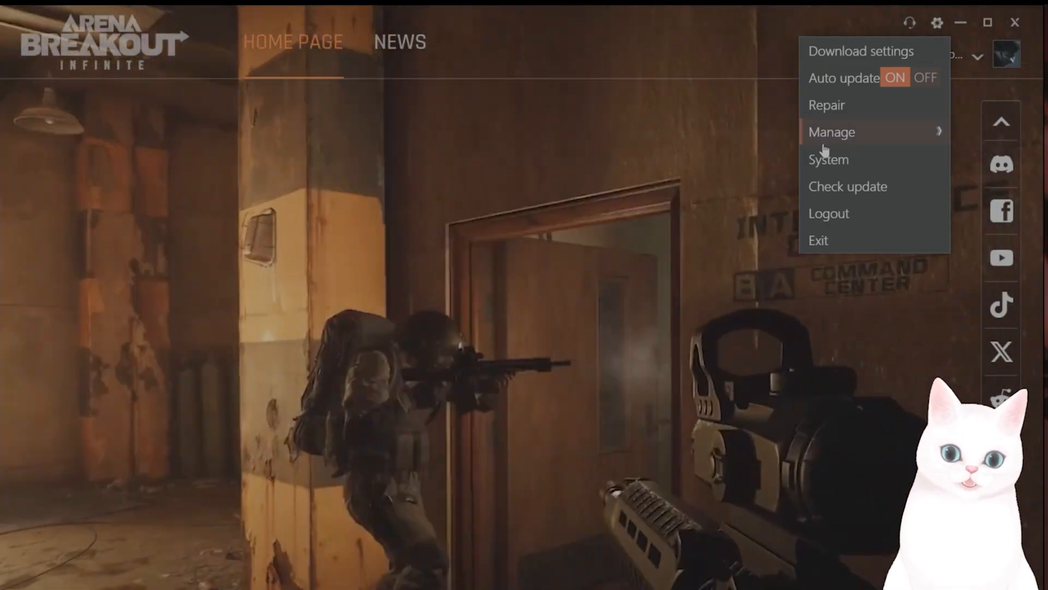
Use the launcher's game management options to reach the install's launcher folder in File Explorer
click(832, 132)
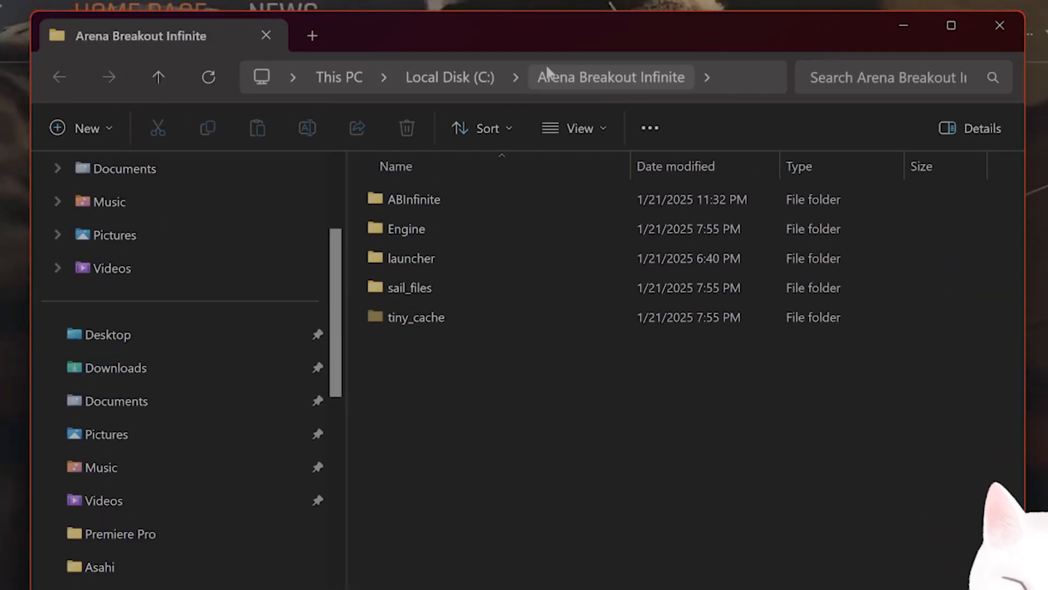
mouse_move(1000, 25)
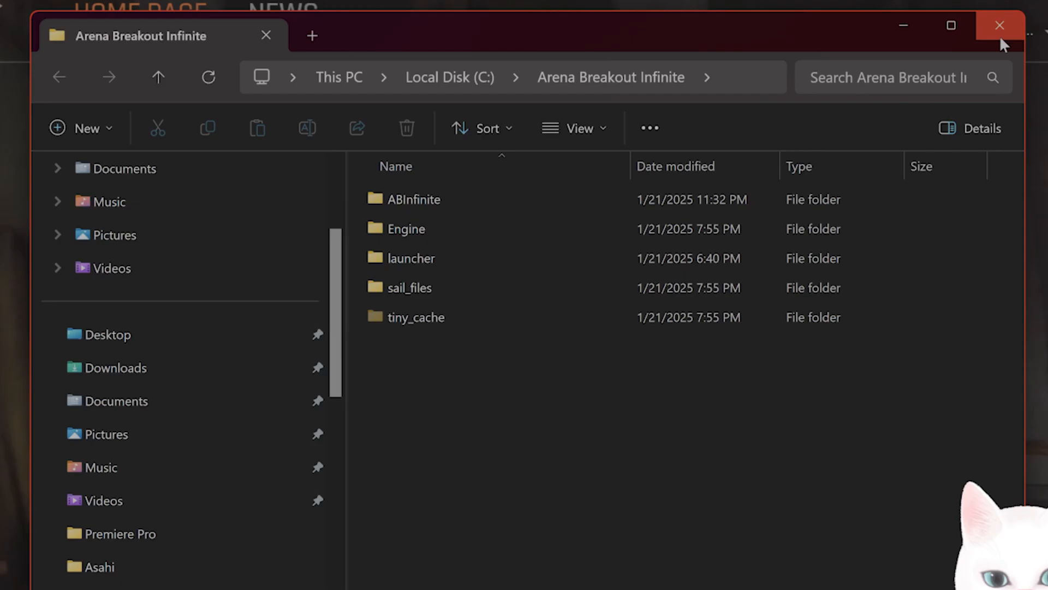
click(999, 25)
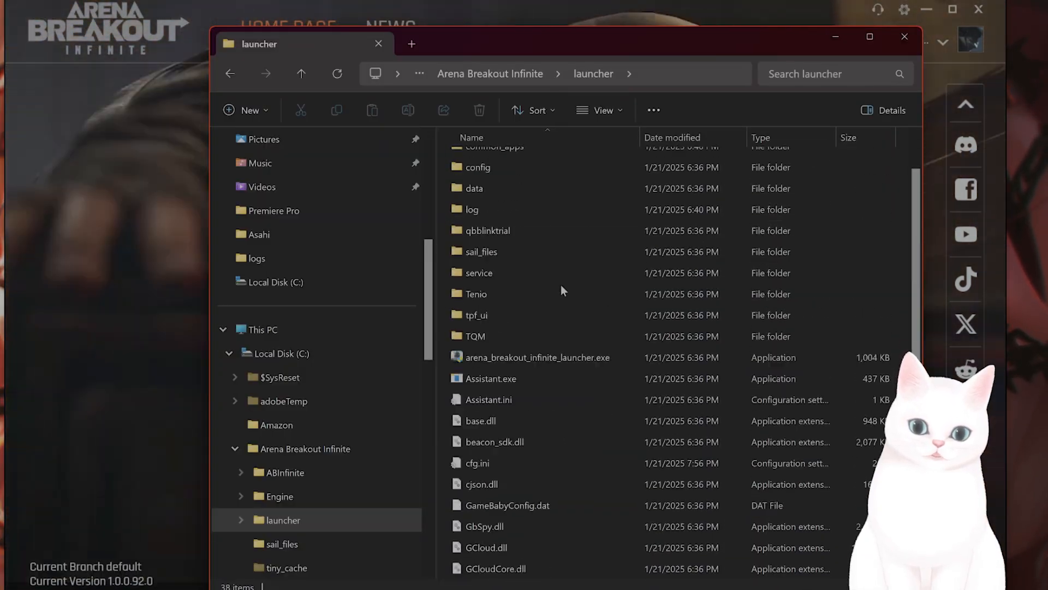
Bring up Properties for arena_breakout_infinite_launcher.exe to reach its Compatibility settings
scroll(down, 3)
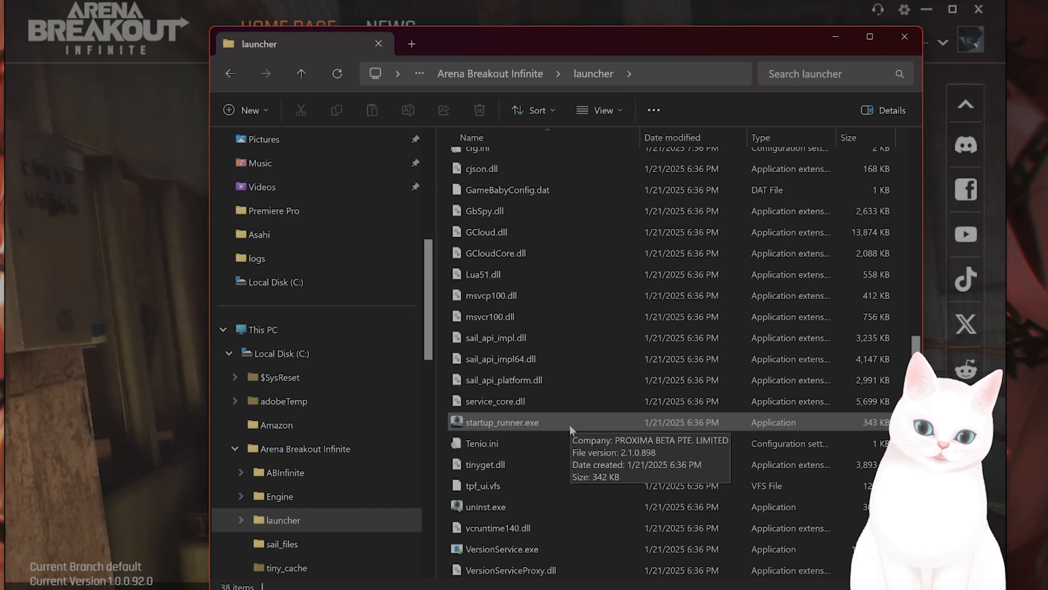
scroll(up, 3)
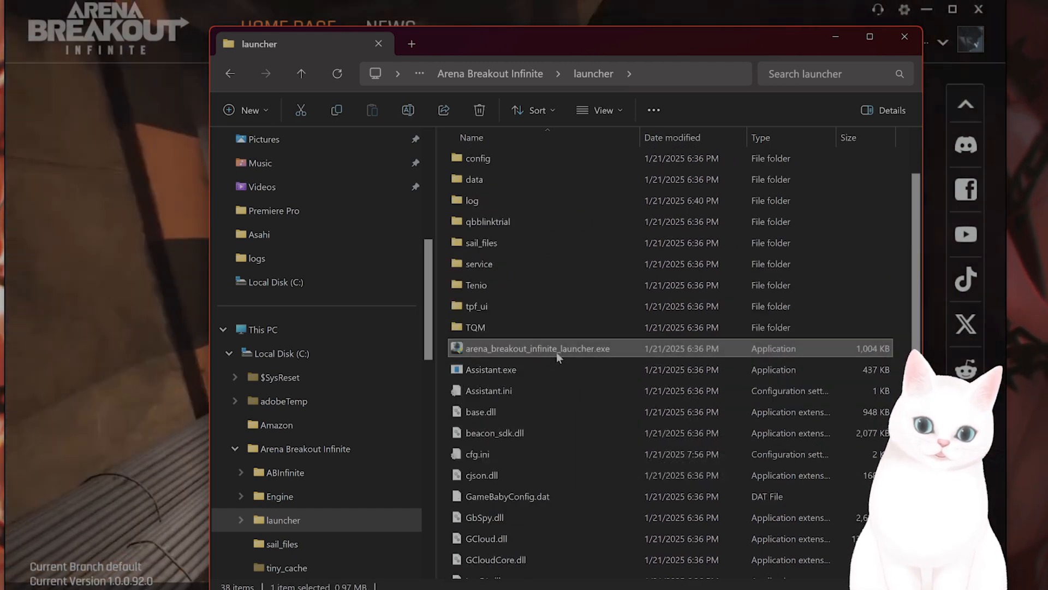
right_click(538, 348)
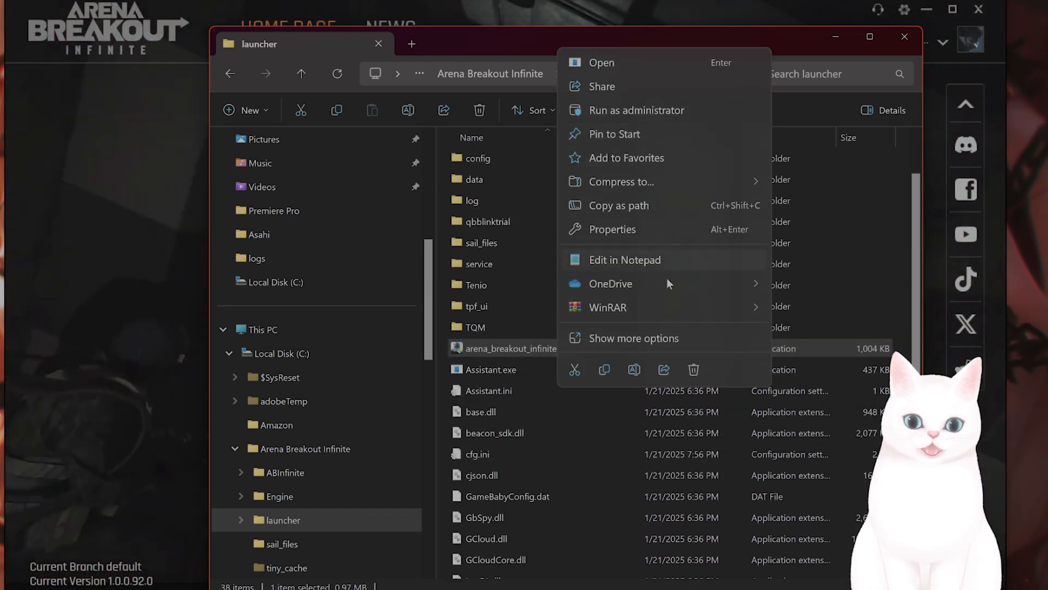
click(612, 228)
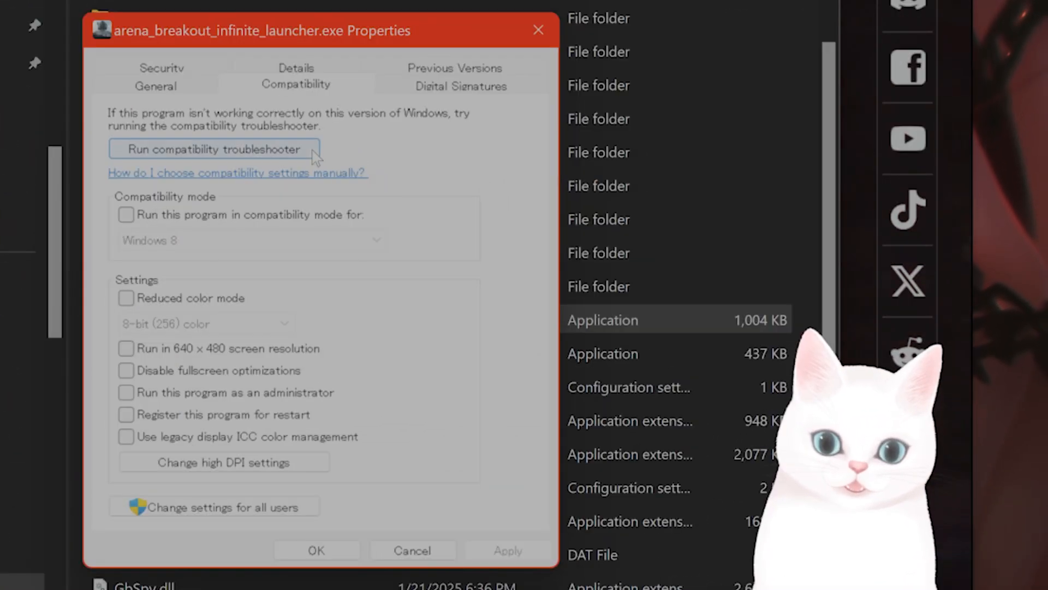
Enable 'Run this program as an administrator' and compatibility mode, and expand the Windows version list
click(125, 392)
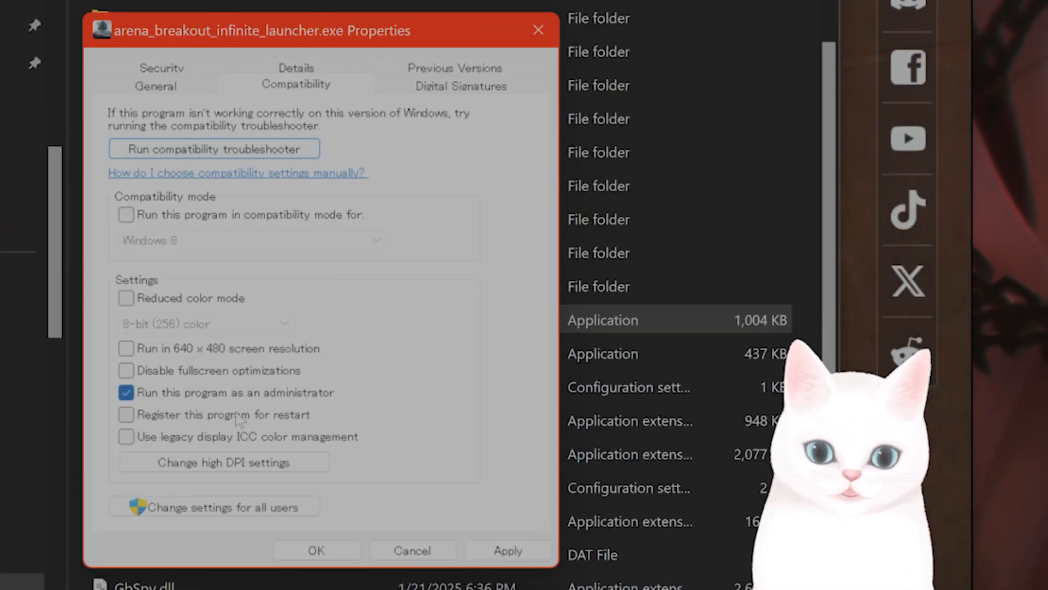
mouse_move(371, 404)
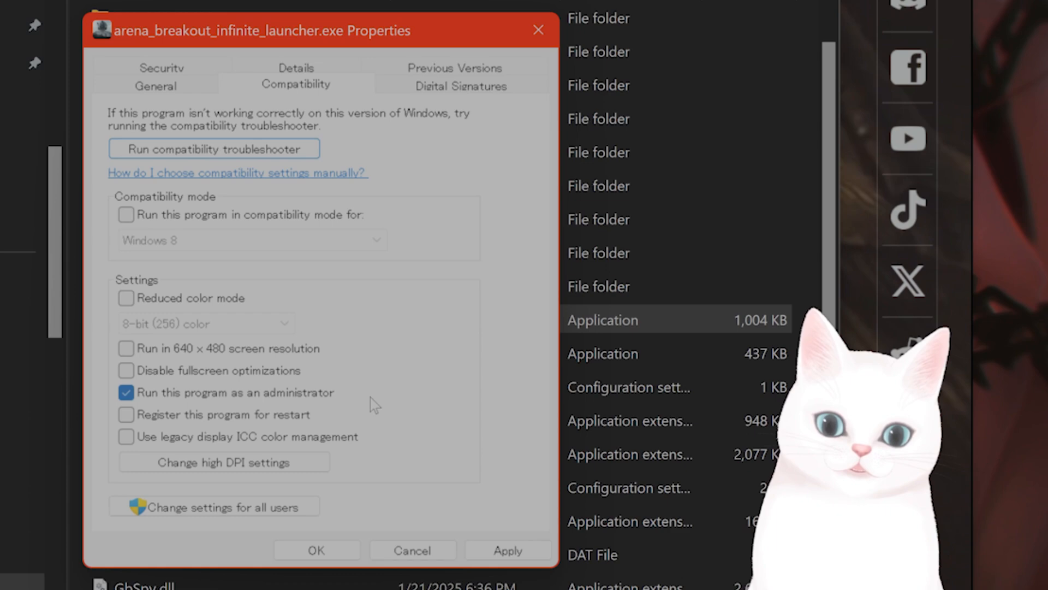
mouse_move(224, 224)
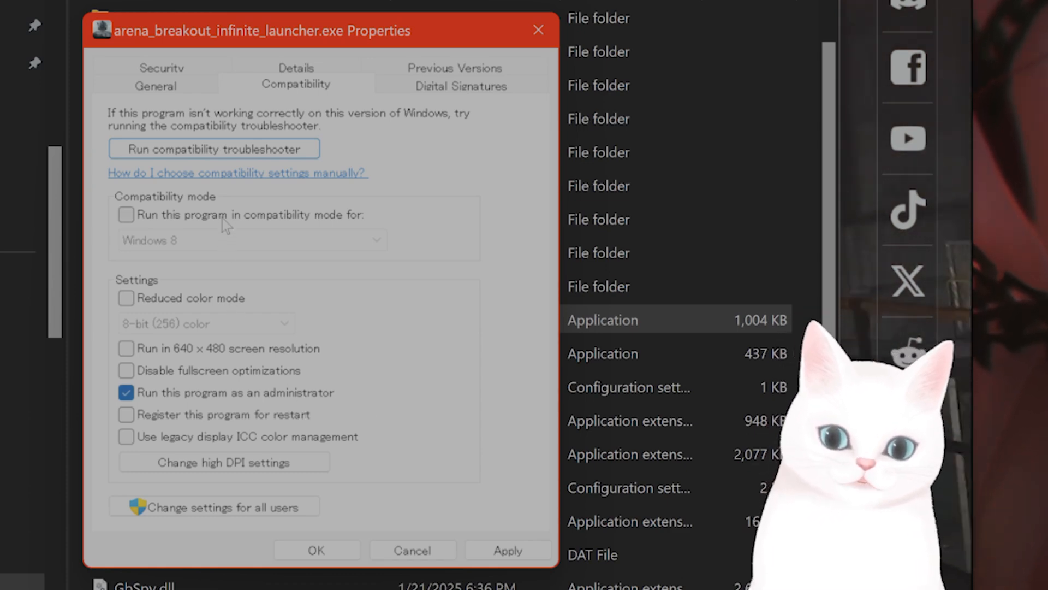
click(125, 215)
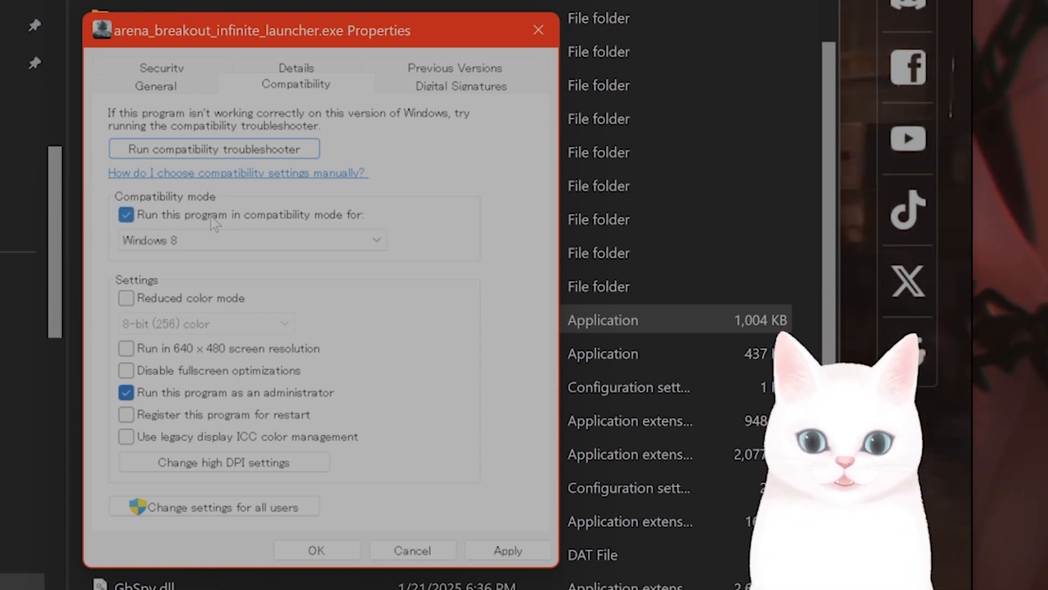
click(377, 240)
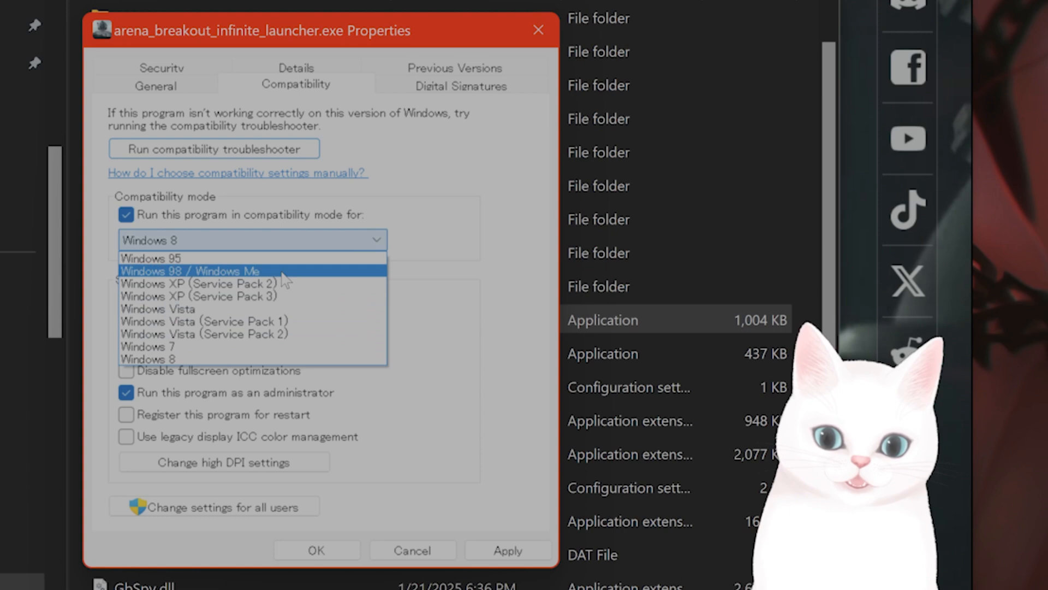
mouse_move(245, 359)
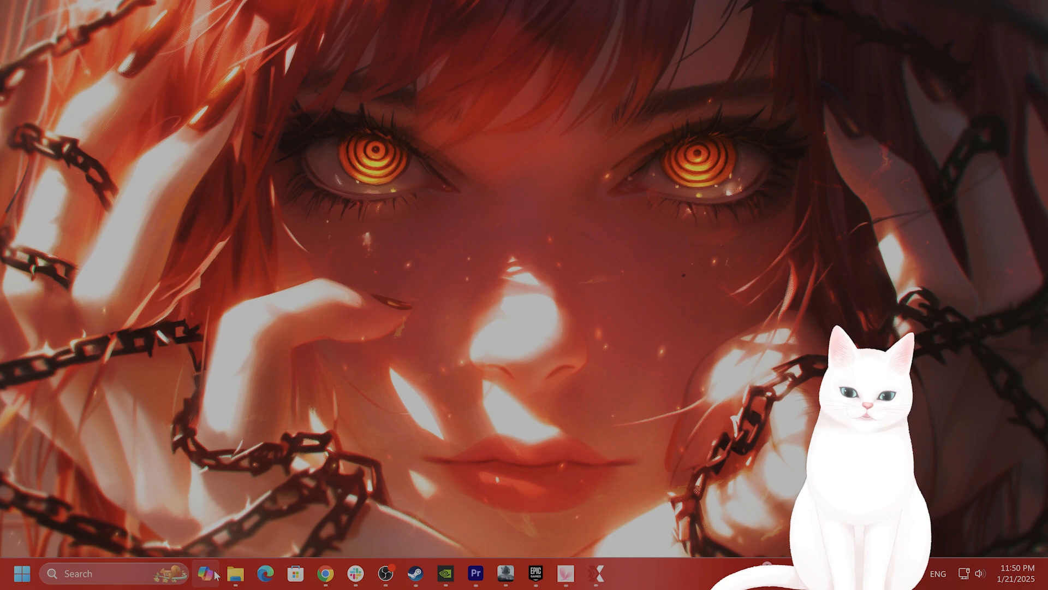
Bring up ExitLag, glance at FPS Boost, and switch to the Library of 1537 supported games
click(596, 573)
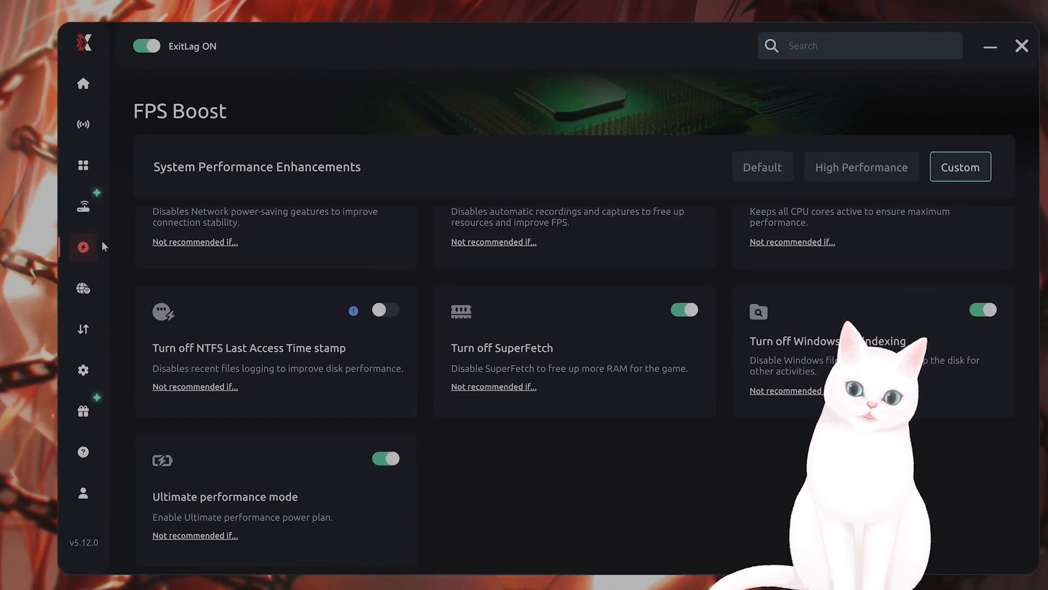
scroll(up, 3)
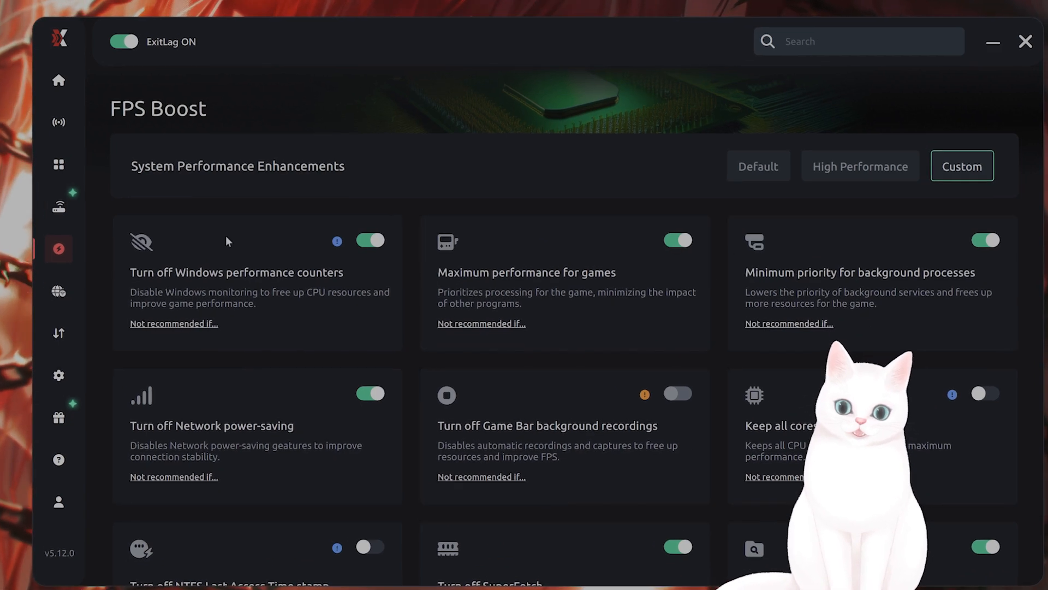
click(57, 165)
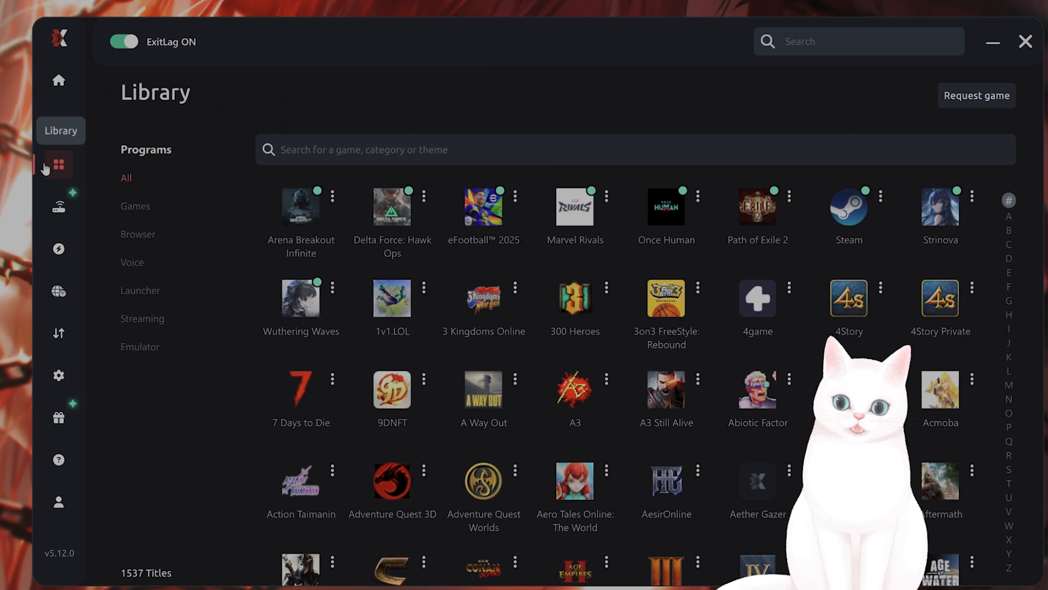
Select the Arena Breakout Infinite tile to show its route diagram with Asia server on Automatic
click(300, 207)
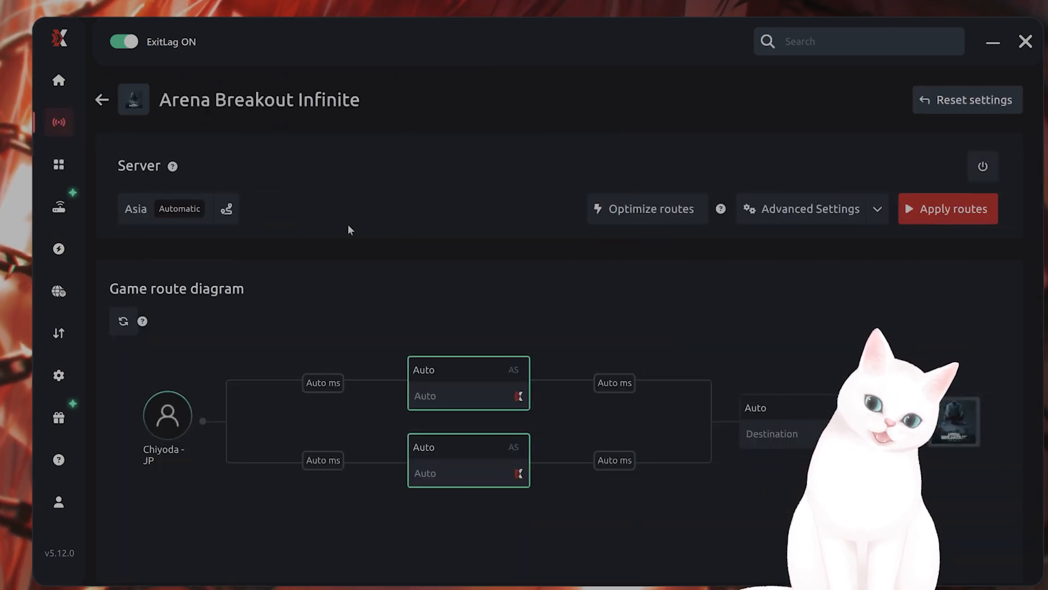
mouse_move(663, 370)
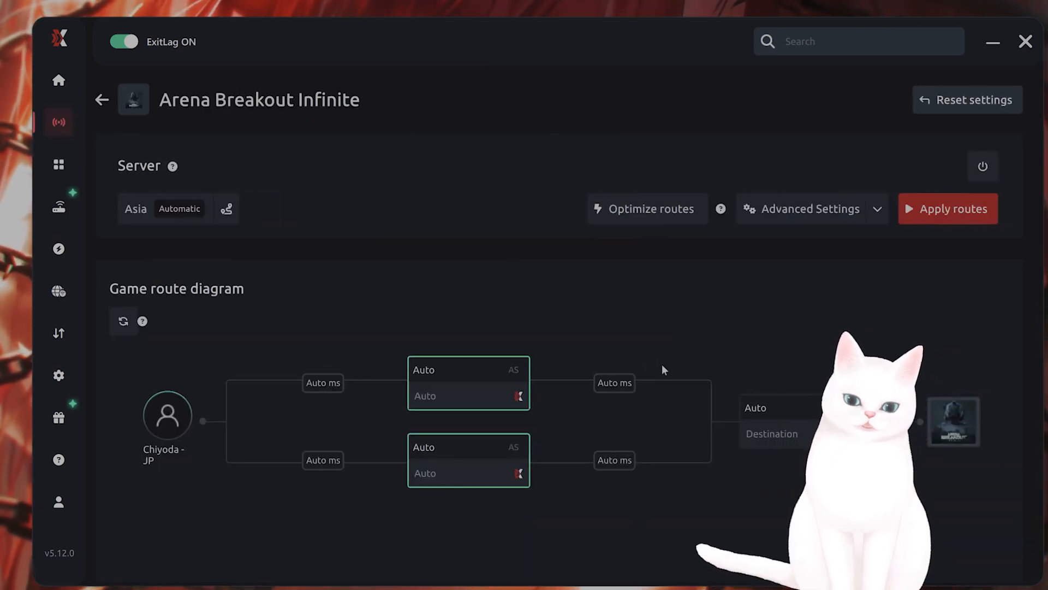
mouse_move(578, 302)
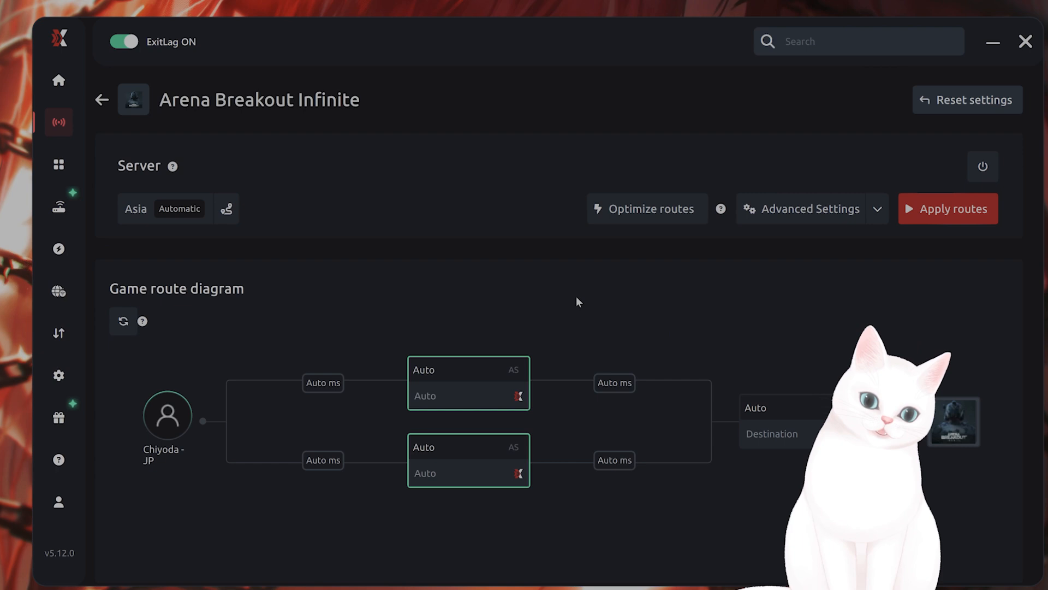
mouse_move(422, 294)
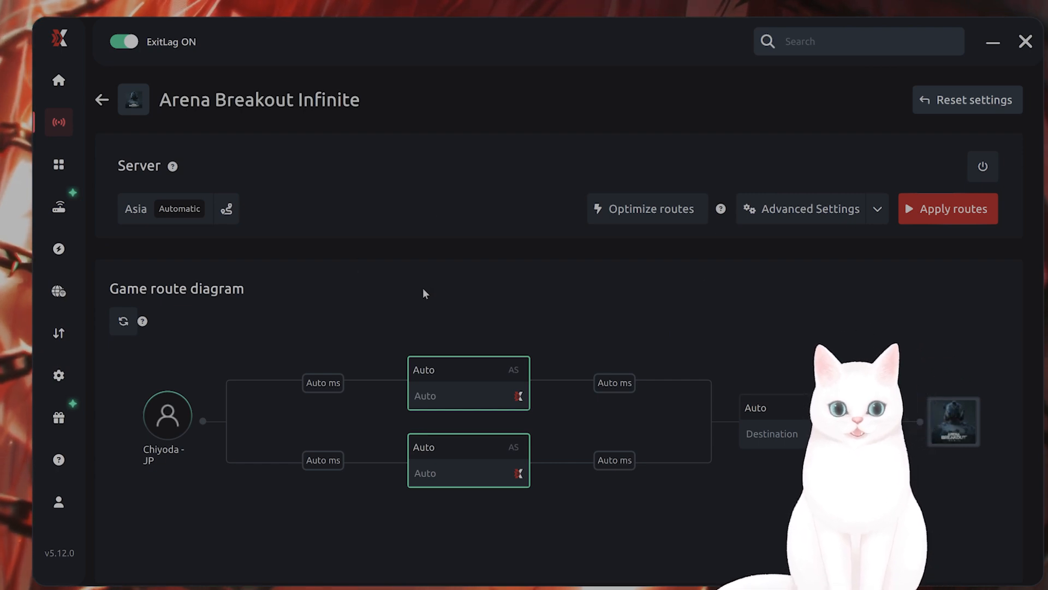